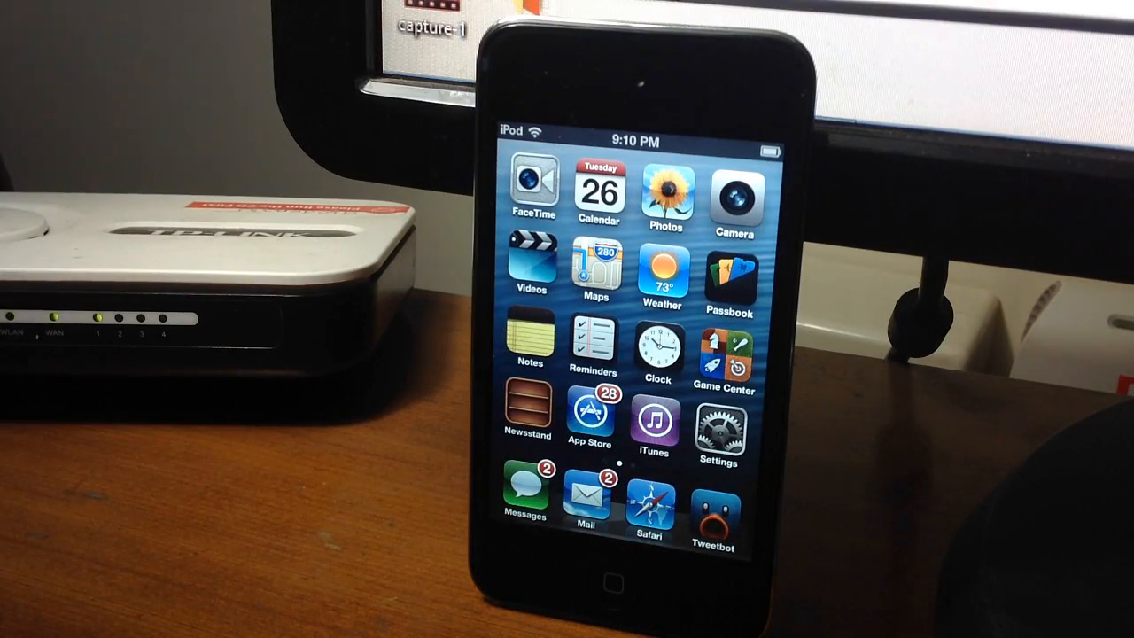
Launch Safari to reach the PassSource pass-type list (Boarding Pass, Event).
{"action": "left_click", "coordinate": [730, 275]}
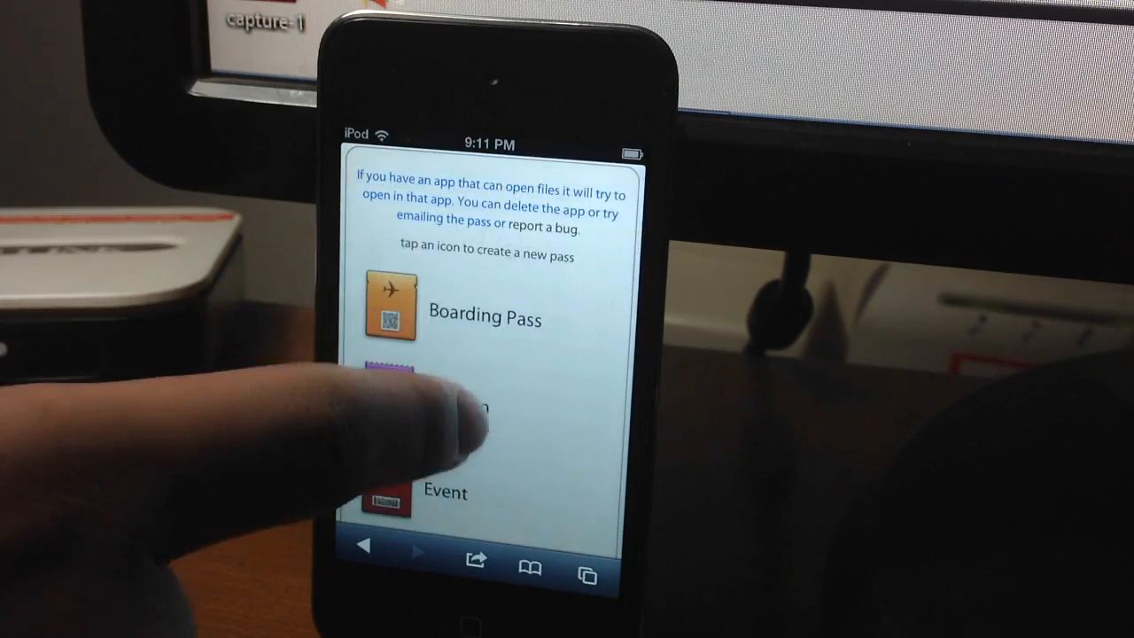
Review the prefilled Skyport Airways SFO–JFK form and create the boarding pass.
{"action": "scroll", "scroll_direction": "up", "scroll_amount": 3}
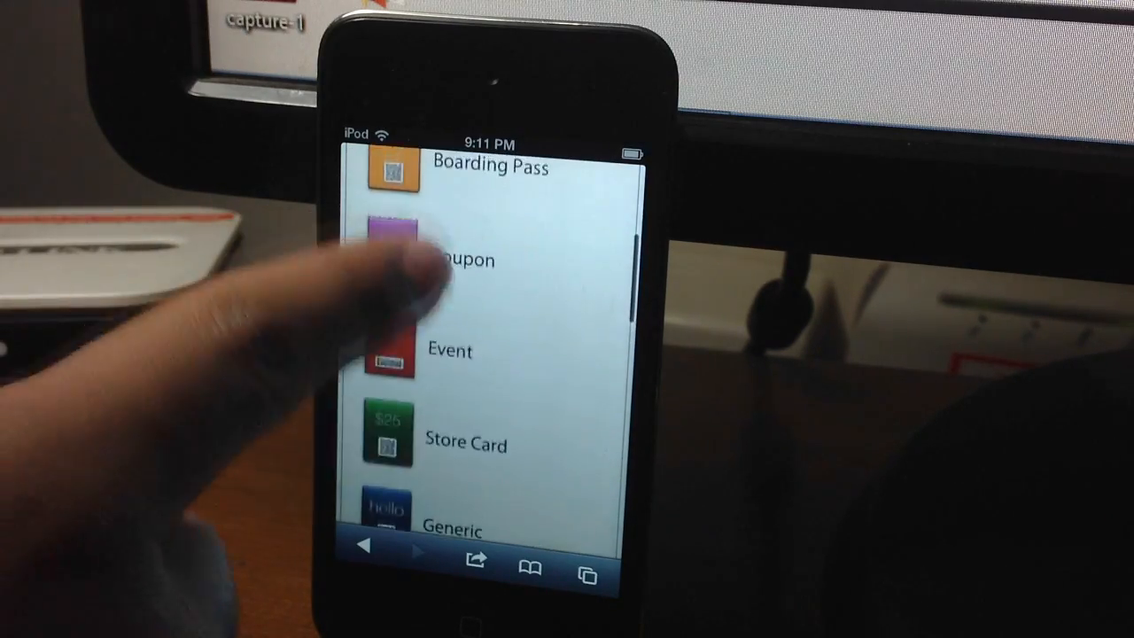
{"action": "scroll", "scroll_direction": "up", "scroll_amount": 3}
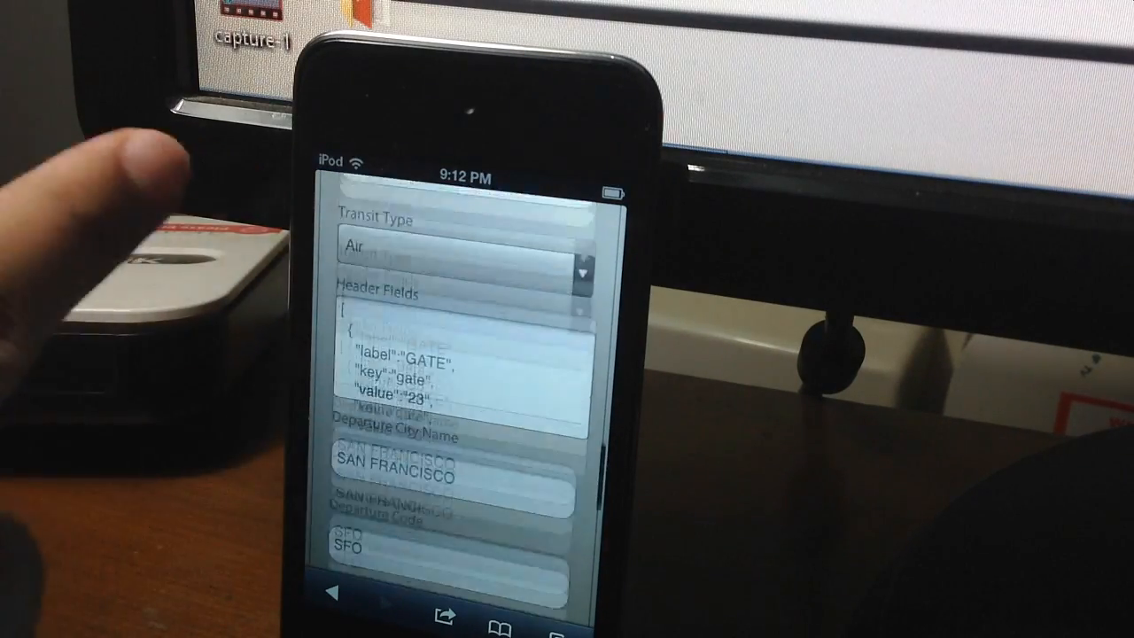
{"action": "scroll", "scroll_direction": "down", "scroll_amount": 3}
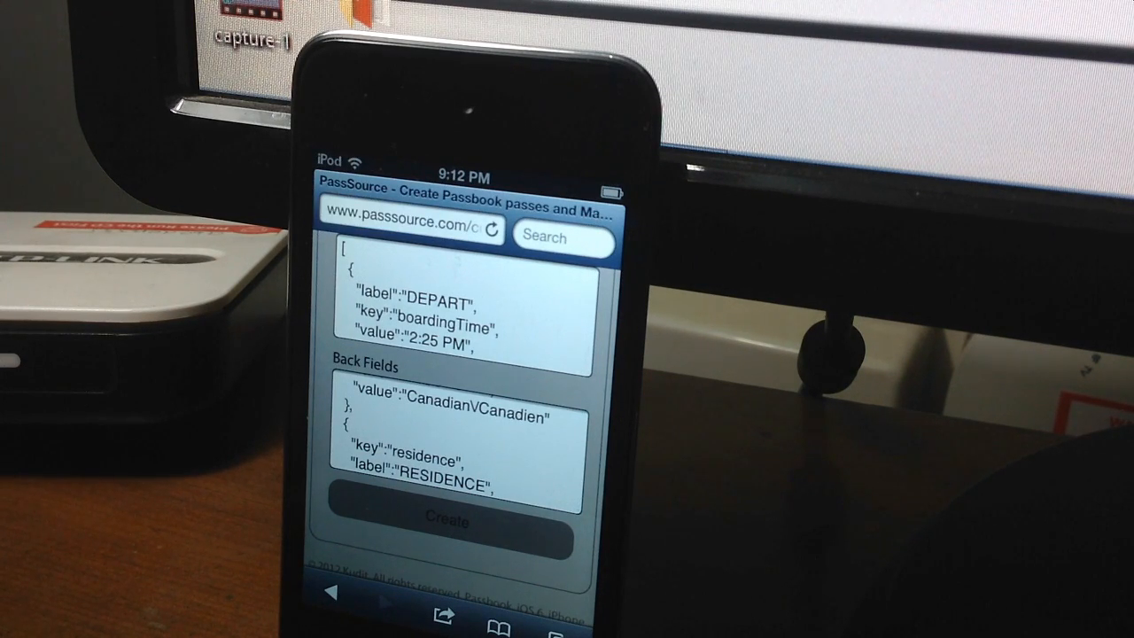
{"action": "left_click", "coordinate": [448, 521]}
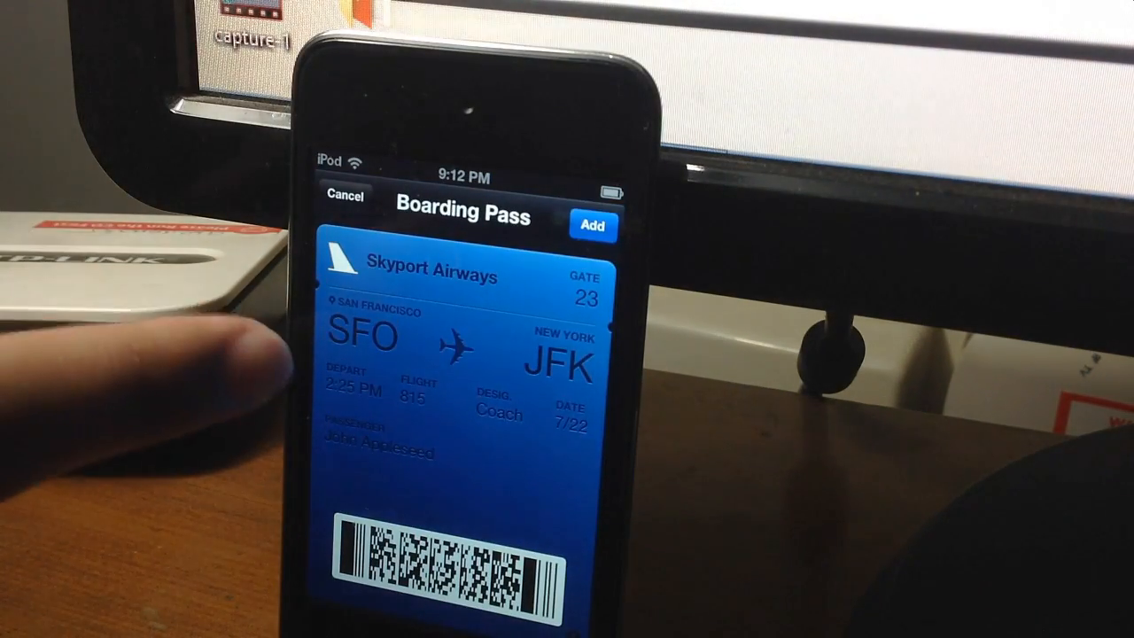